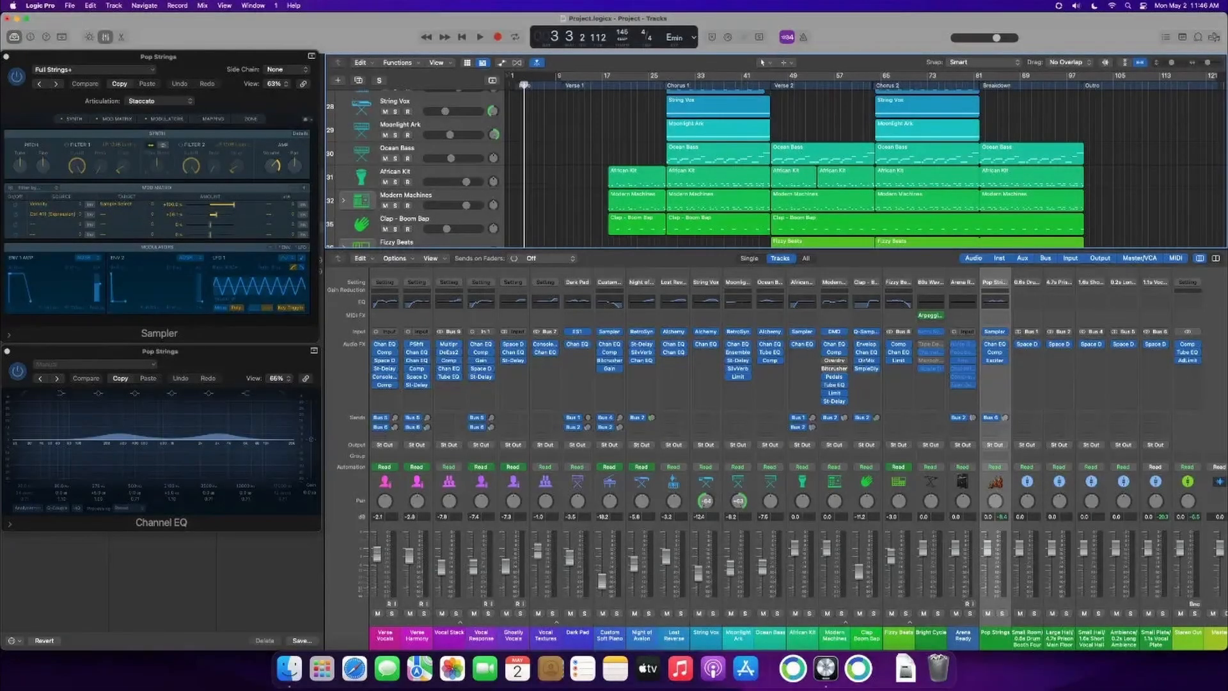
# Create a new Loopback virtual device with Pass-Thru wired to channels 1 and 2
pyautogui.press('cmd+,')
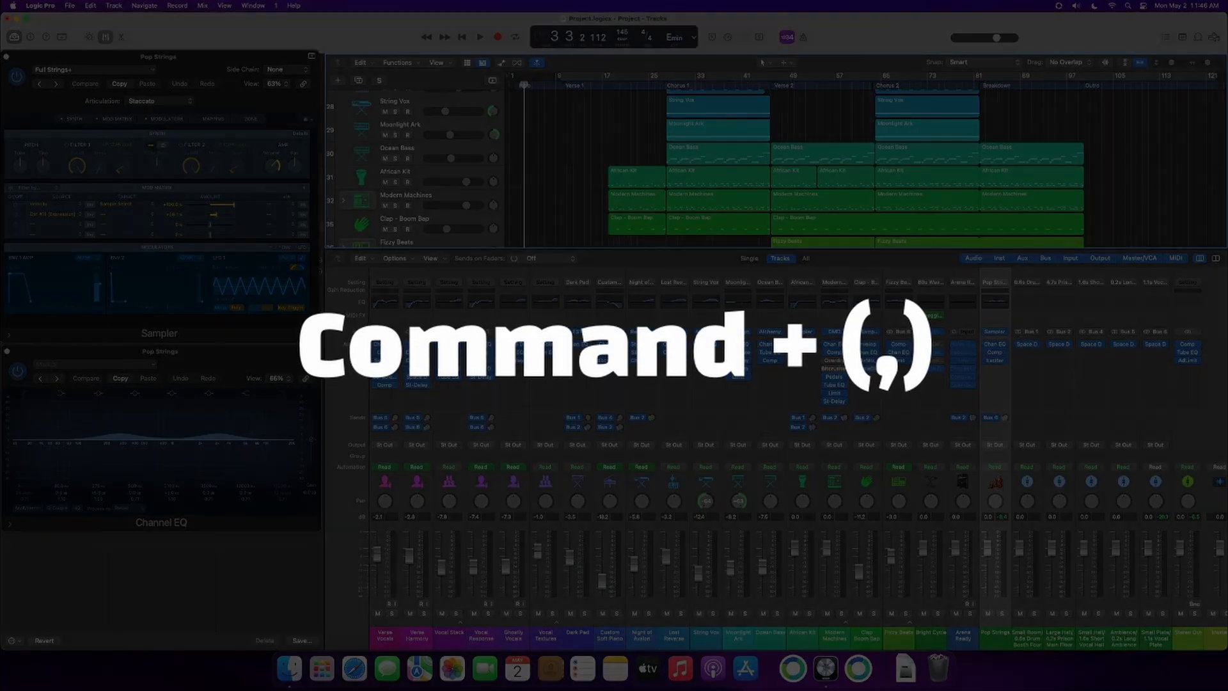
pyautogui.press('cmd+,')
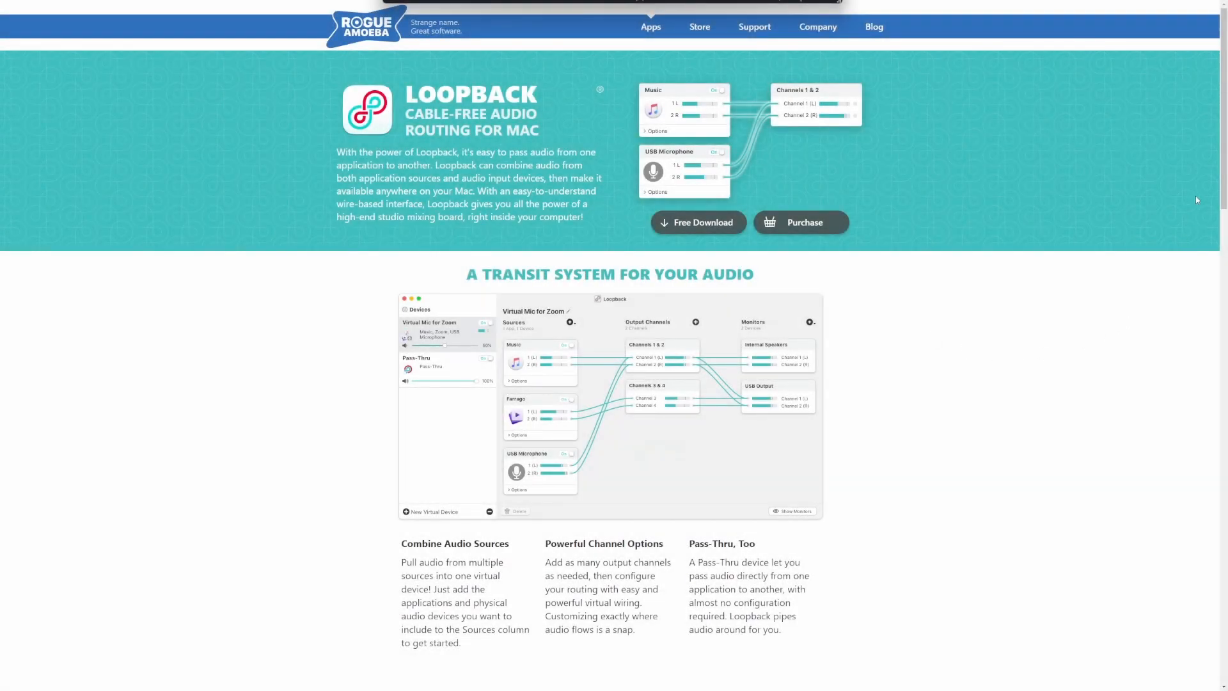
pyautogui.scroll(-3)
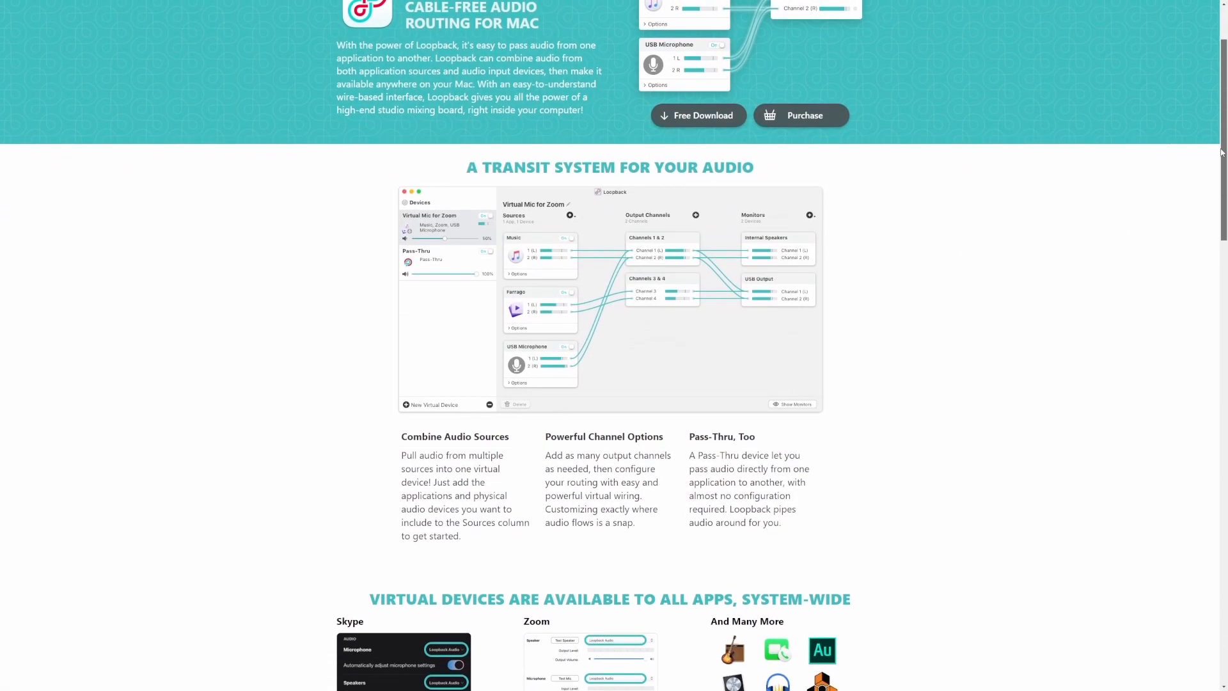
pyautogui.scroll(-3)
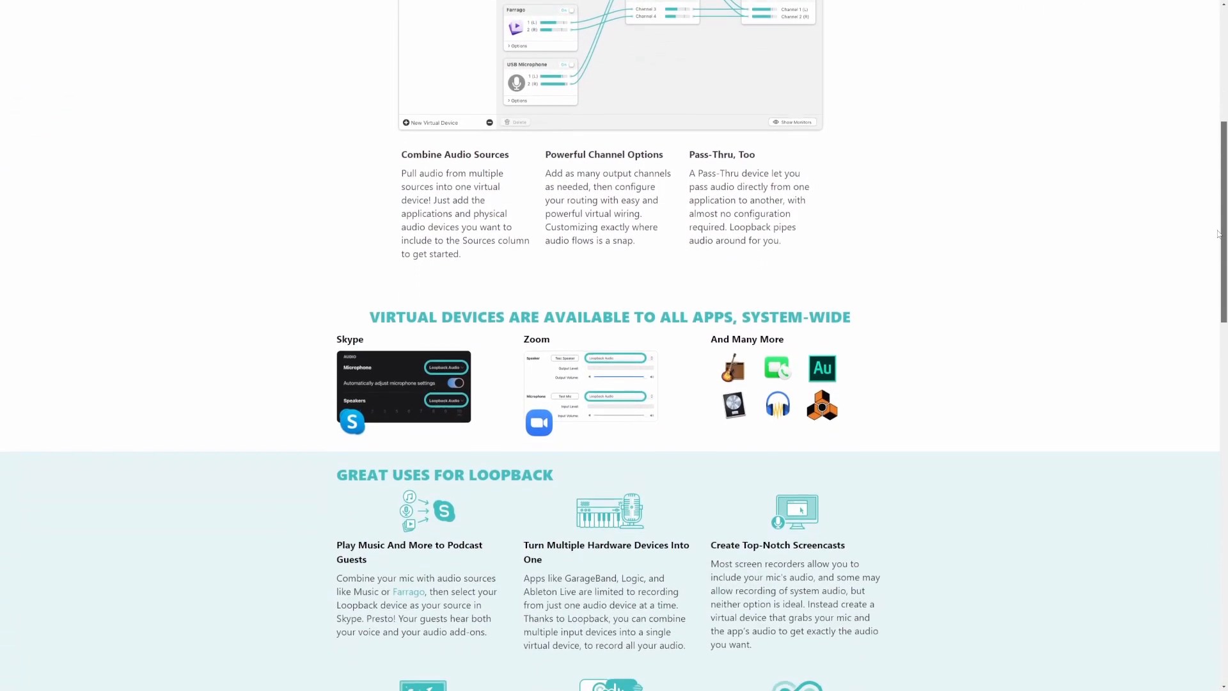
pyautogui.scroll(-3)
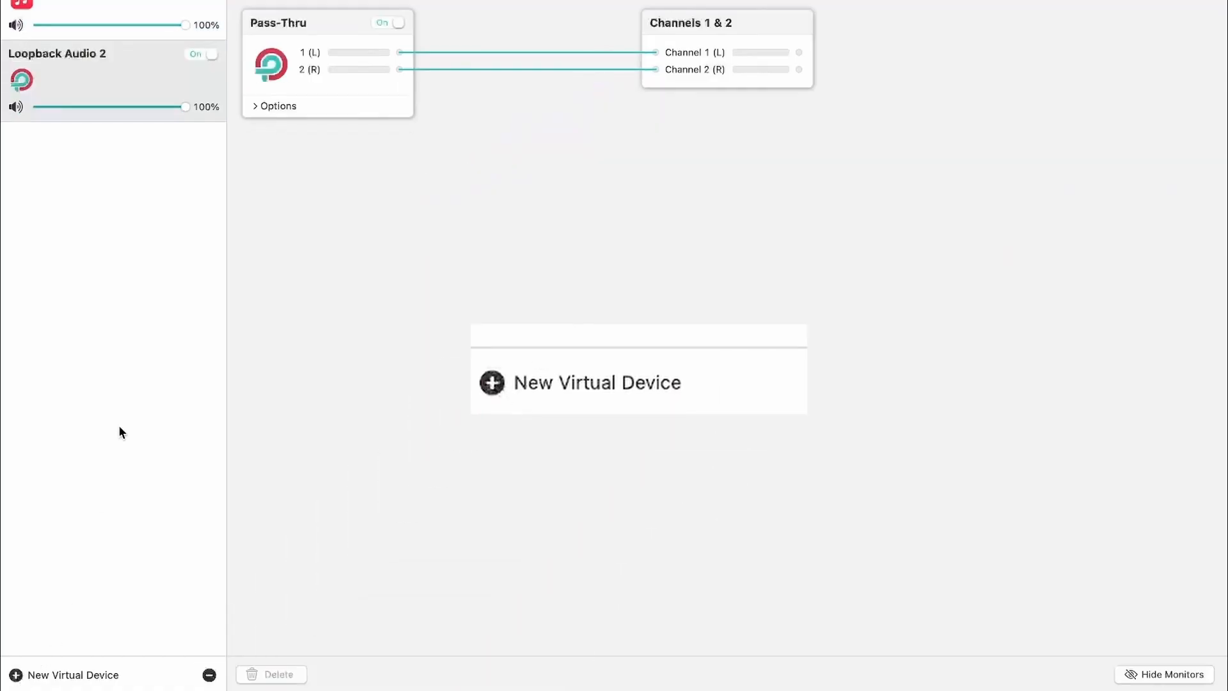
pyautogui.click(55, 44)
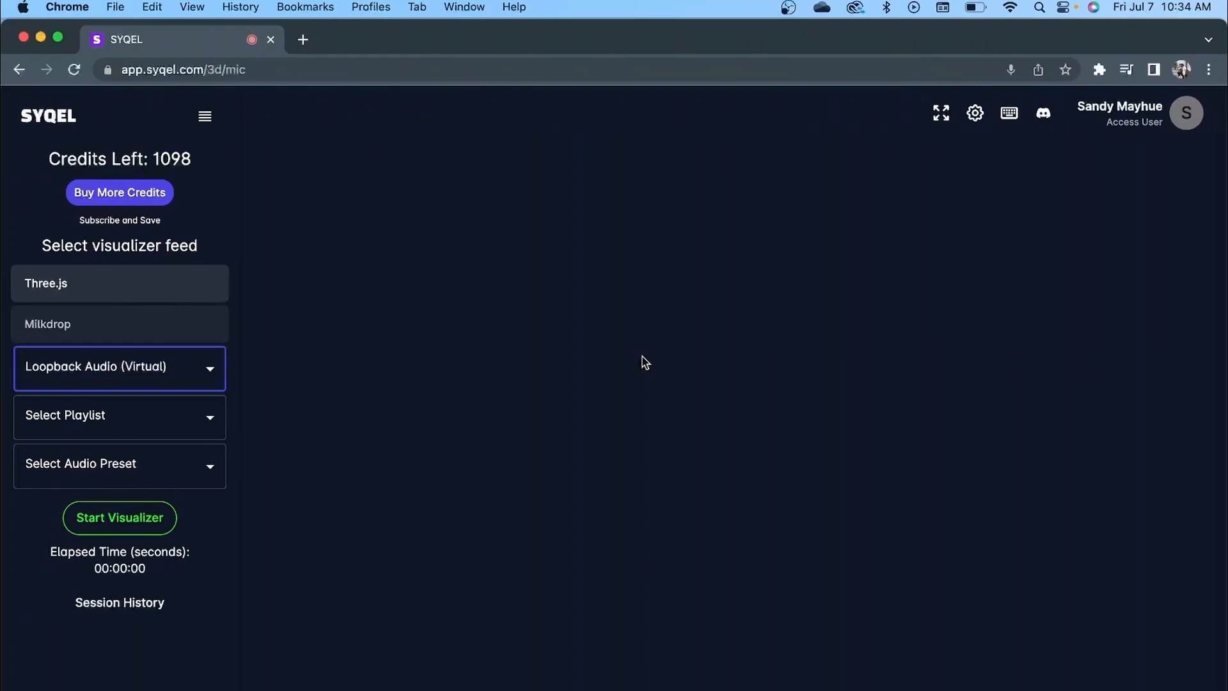
# Start the visualizer on the Loopback Audio feed and choose a playlist to play
pyautogui.click(119, 517)
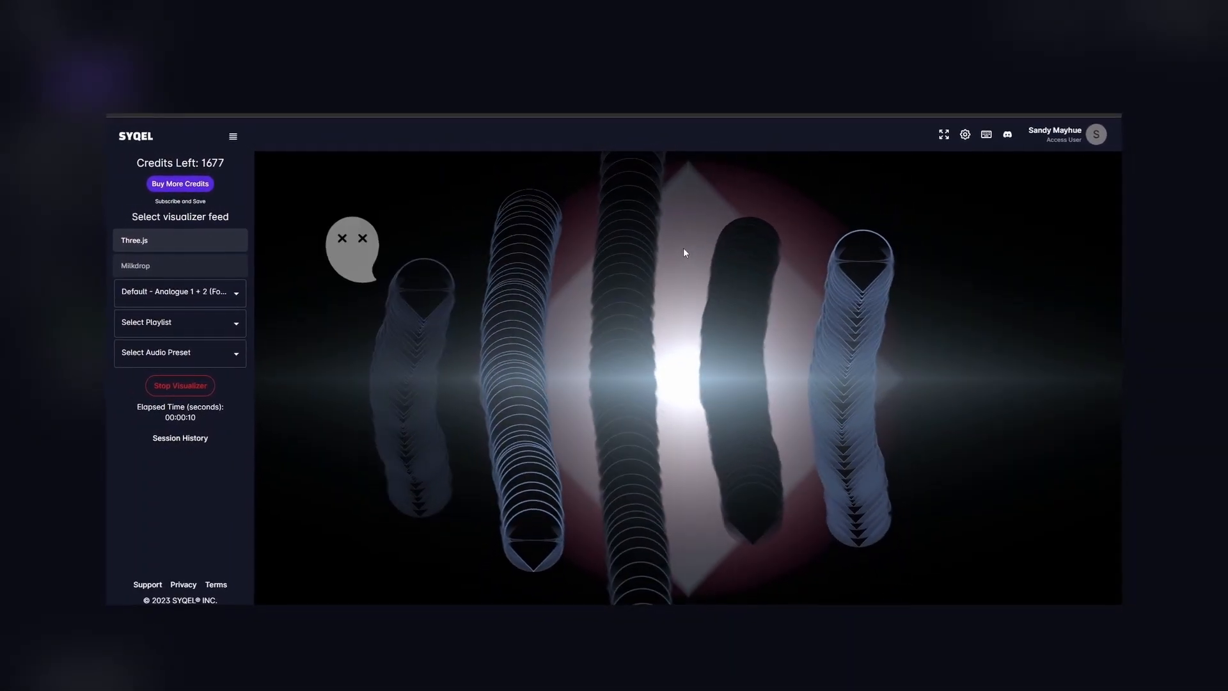
pyautogui.click(180, 322)
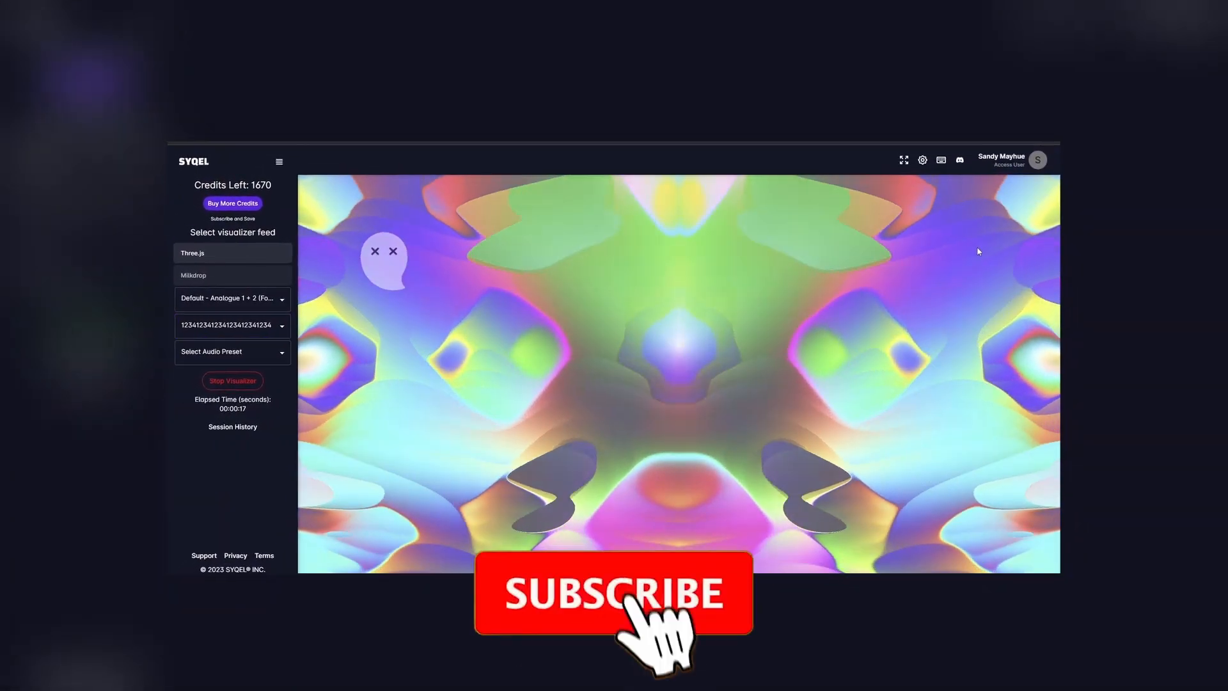
pyautogui.click(1038, 20)
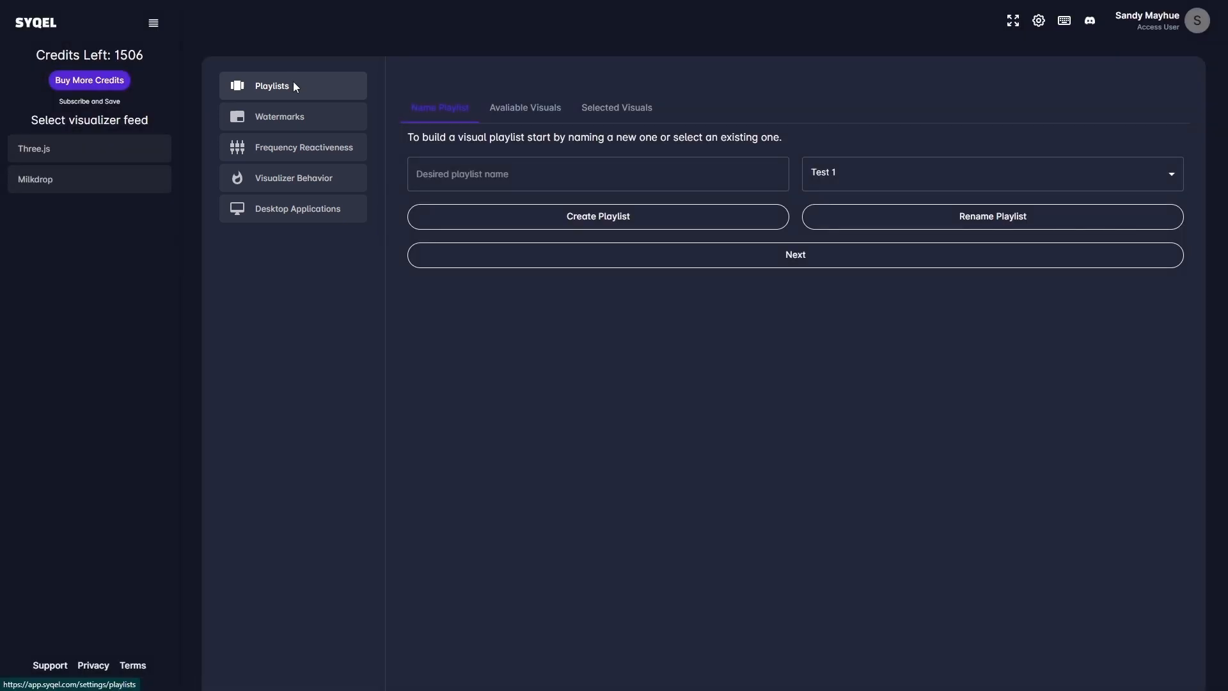
pyautogui.moveTo(519, 108)
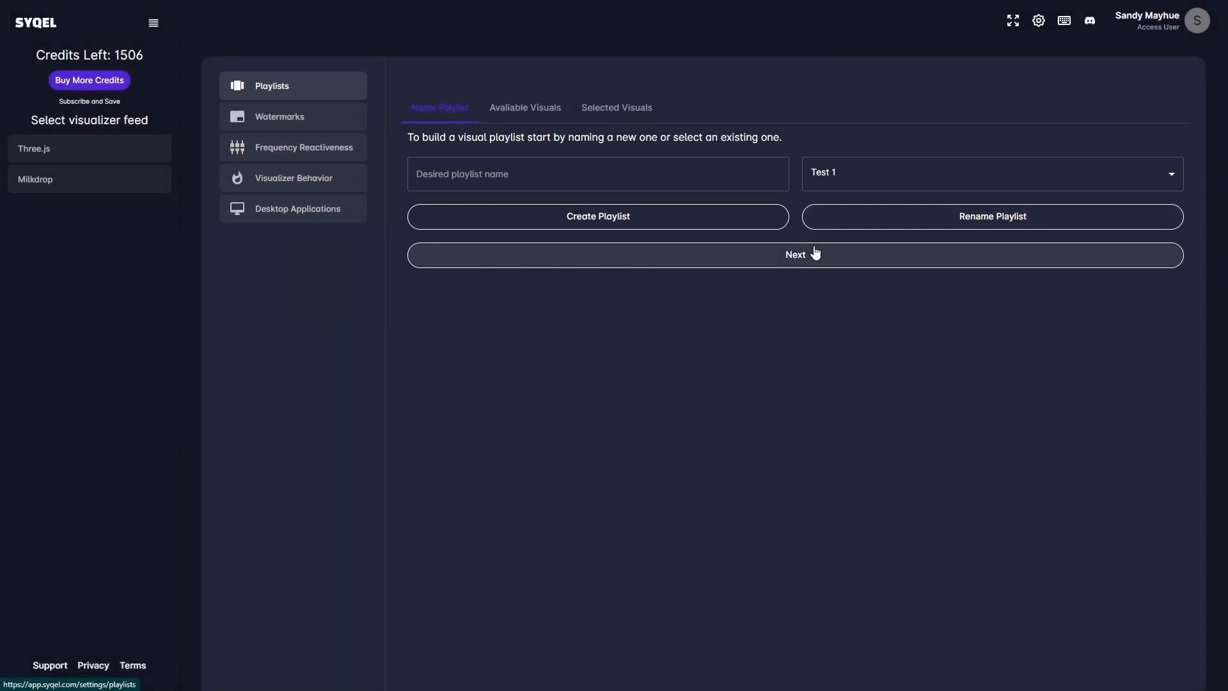
pyautogui.moveTo(808, 264)
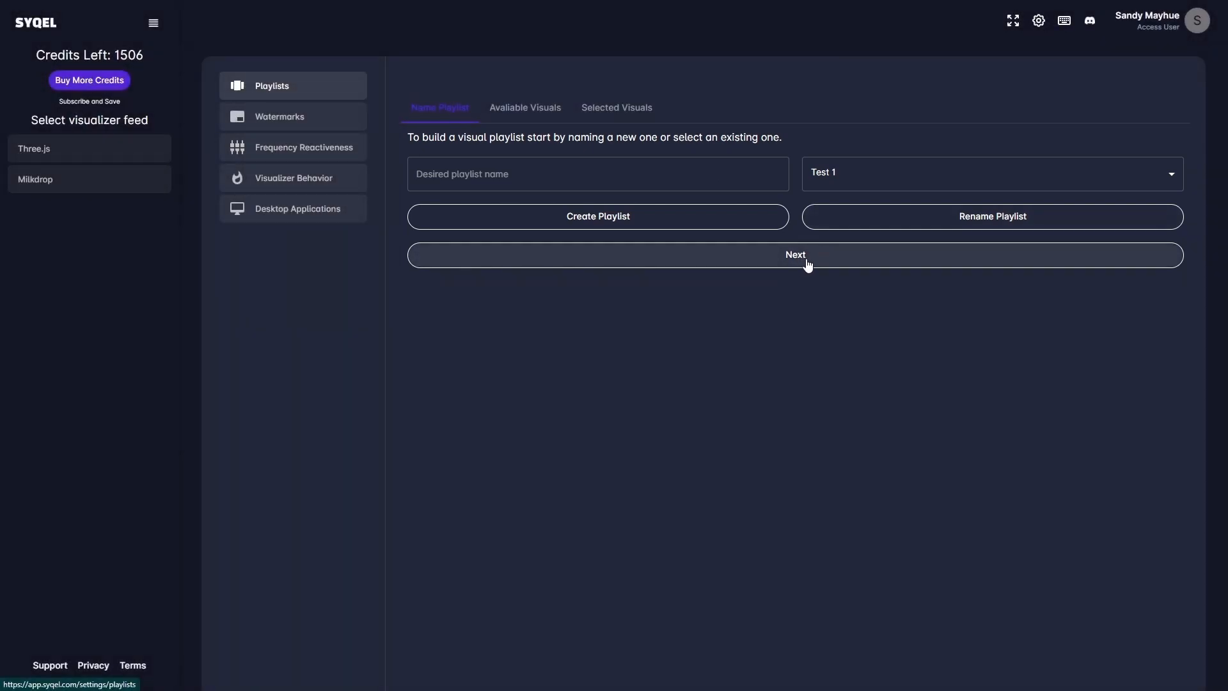
pyautogui.moveTo(820, 259)
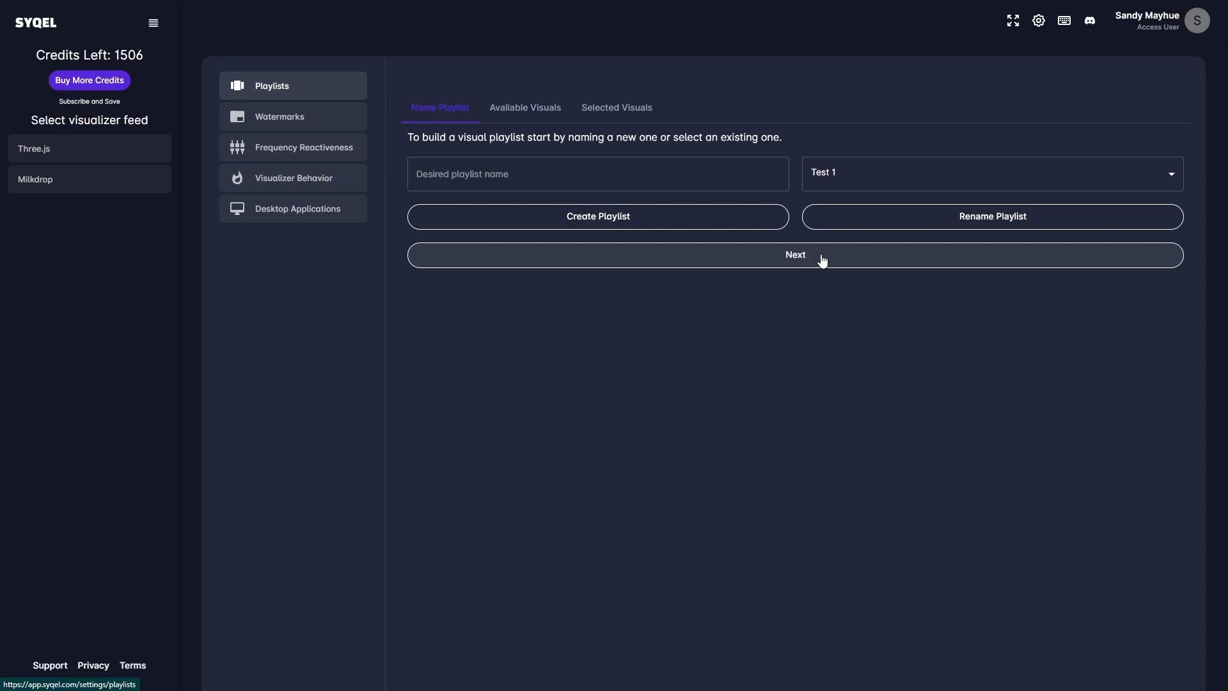
# Advance to the Available Visuals tab for Test 1 and scroll through the thumbnails
pyautogui.click(795, 255)
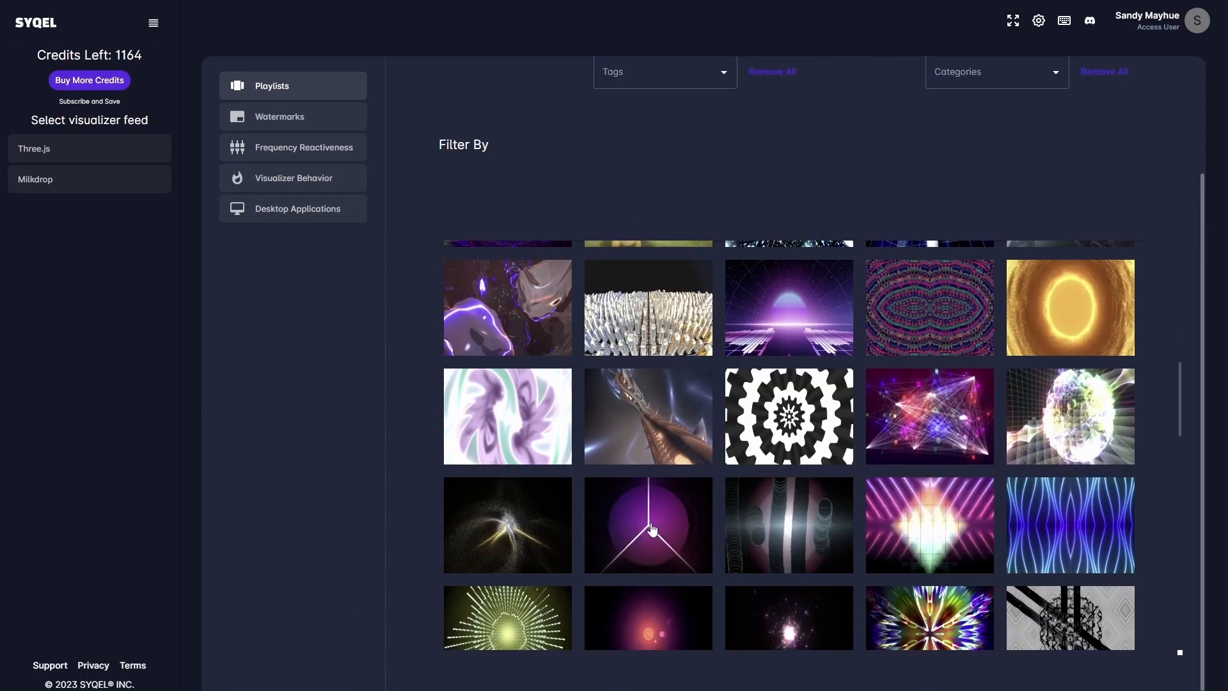
pyautogui.scroll(-3)
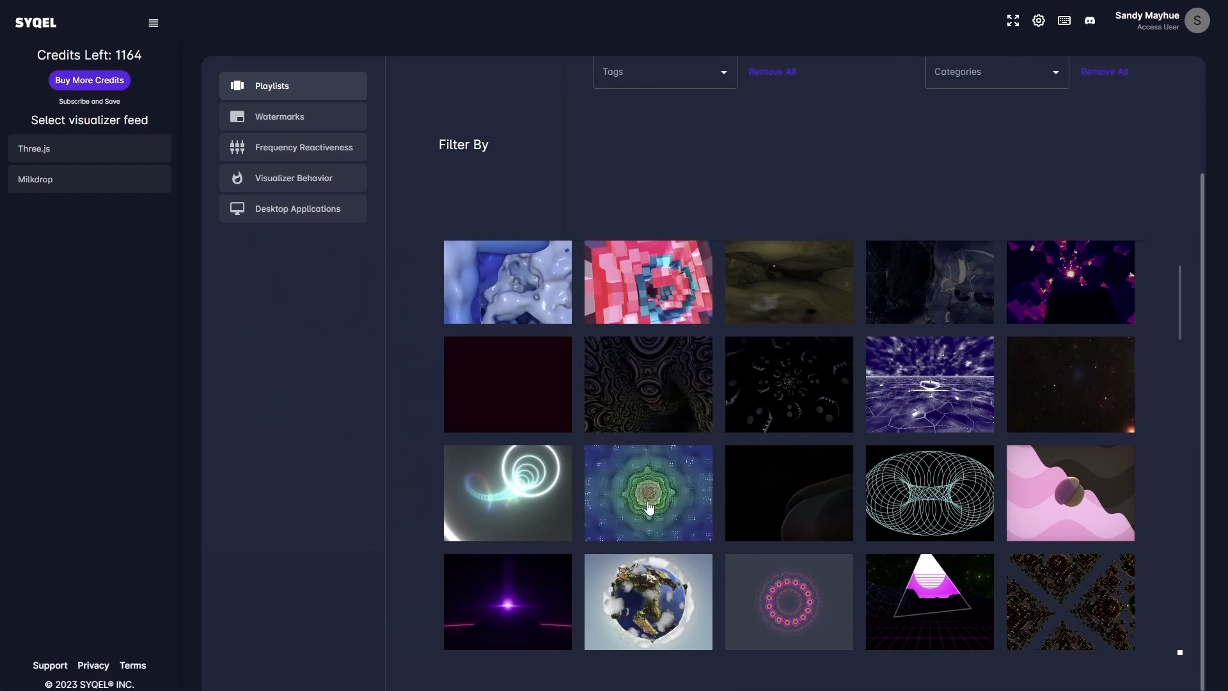
pyautogui.scroll(-3)
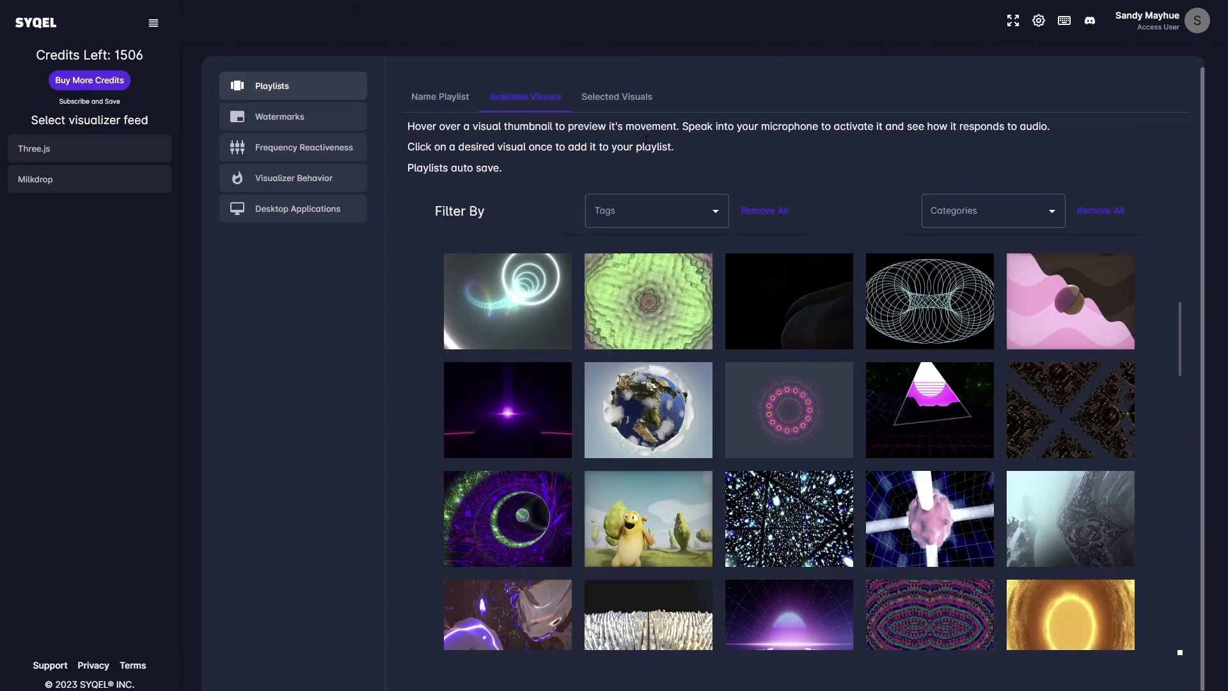
# Reorder the Test 1 selected visuals and remove the white wireframe terrain visual
pyautogui.click(616, 96)
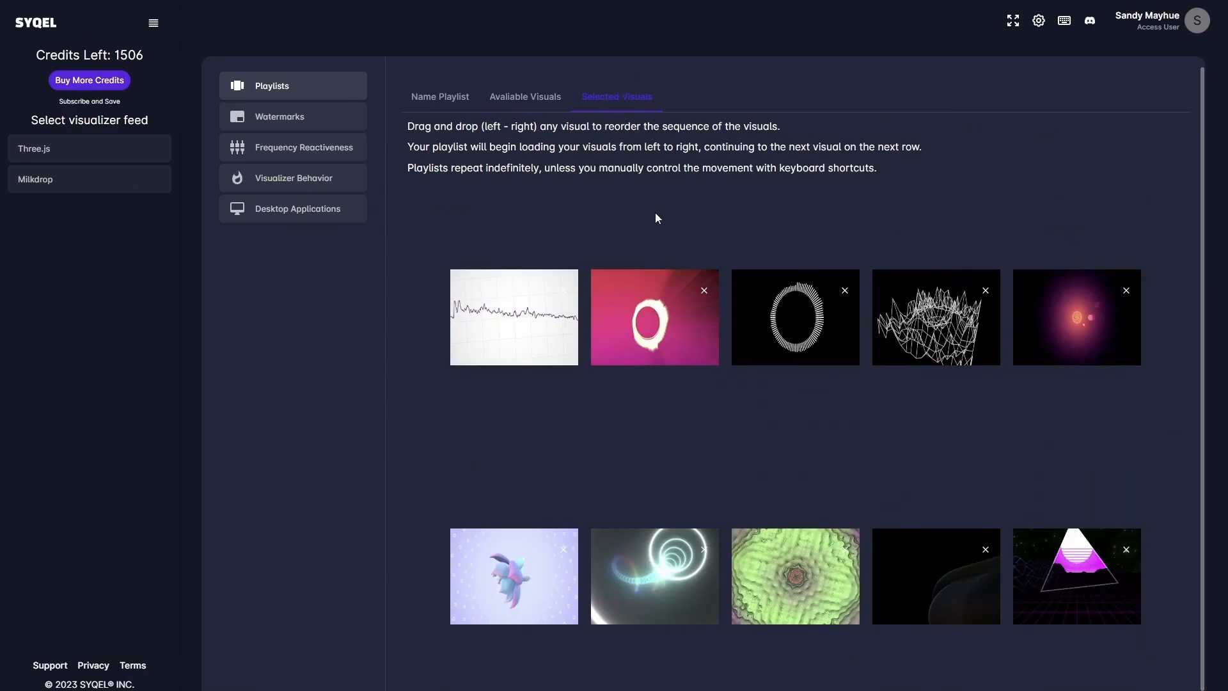
pyautogui.moveTo(514, 316); pyautogui.dragTo(654, 317)
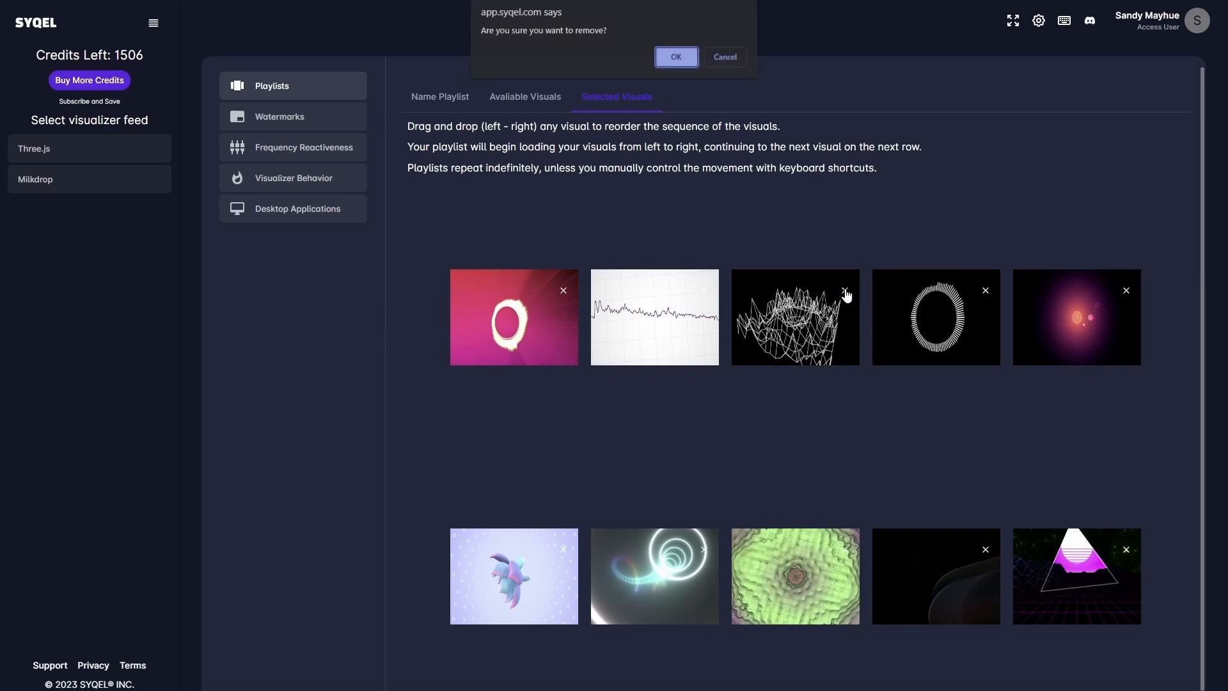
pyautogui.click(676, 57)
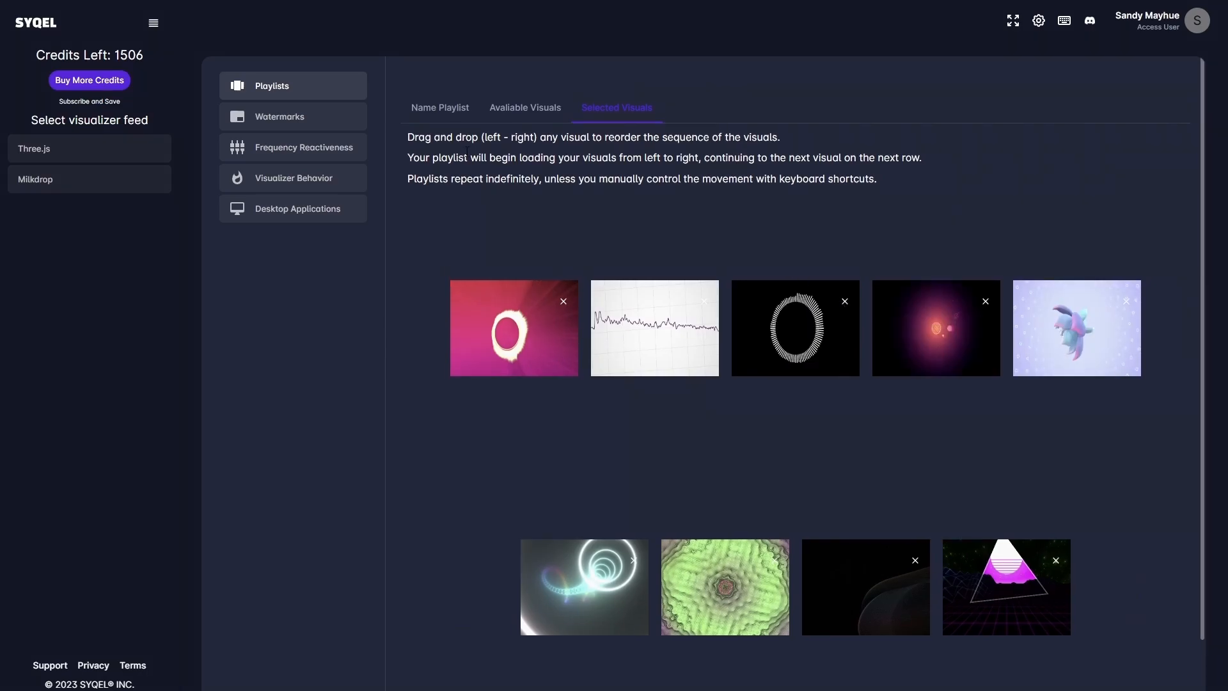
pyautogui.click(279, 116)
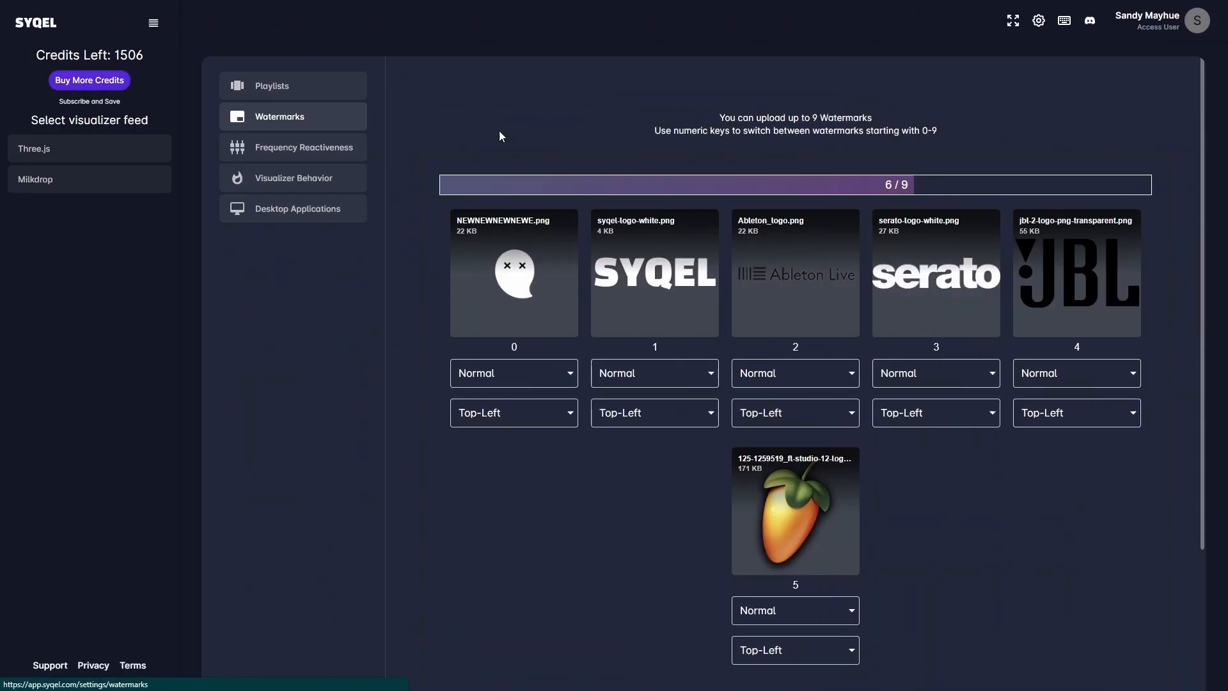
# Set the SYQEL logo watermark to Medium at Top-Center and save the watermark settings
pyautogui.click(654, 373)
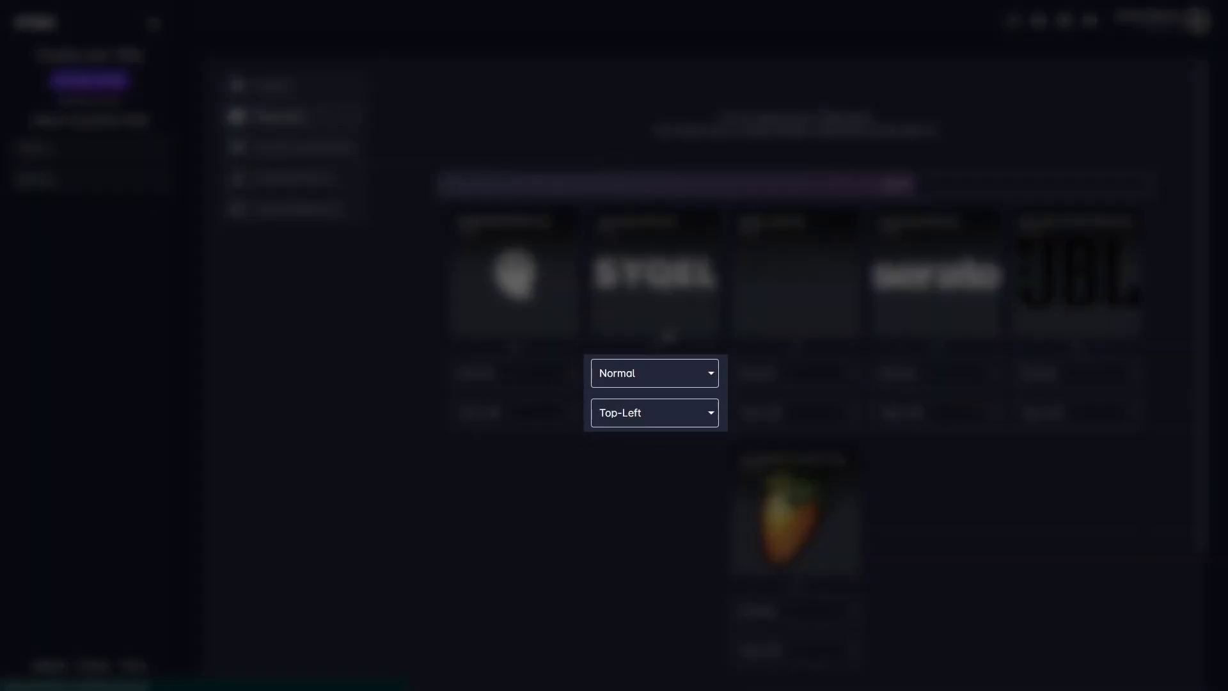
pyautogui.click(653, 412)
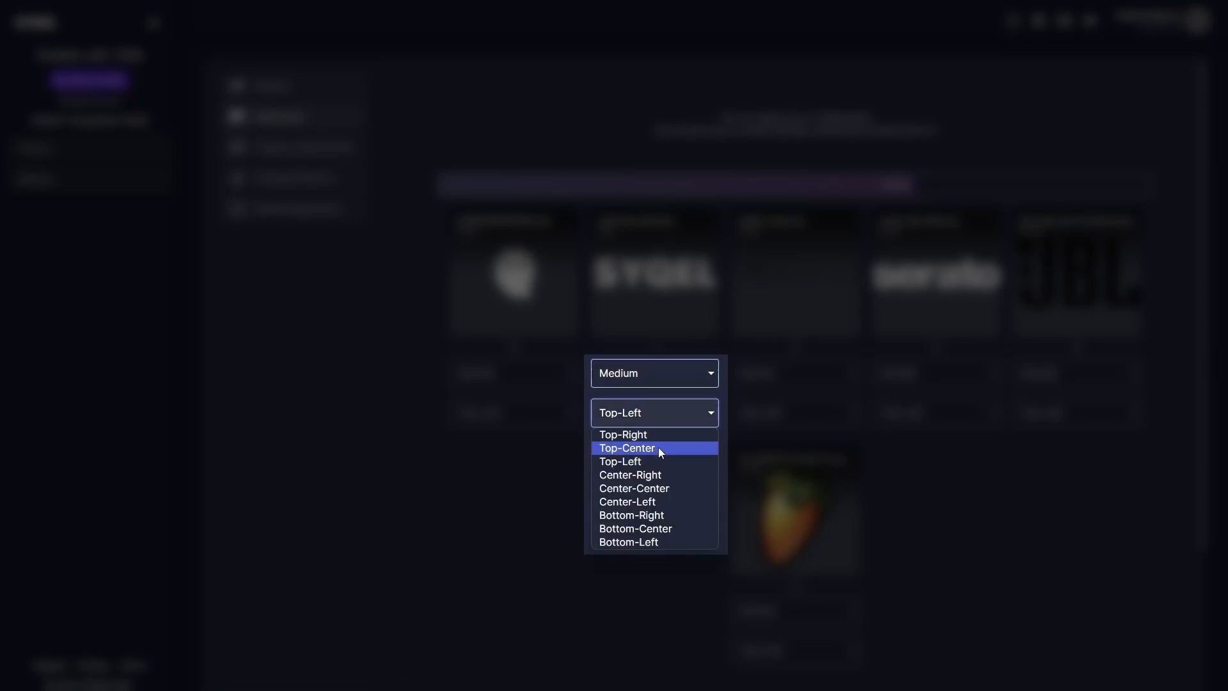
pyautogui.click(625, 447)
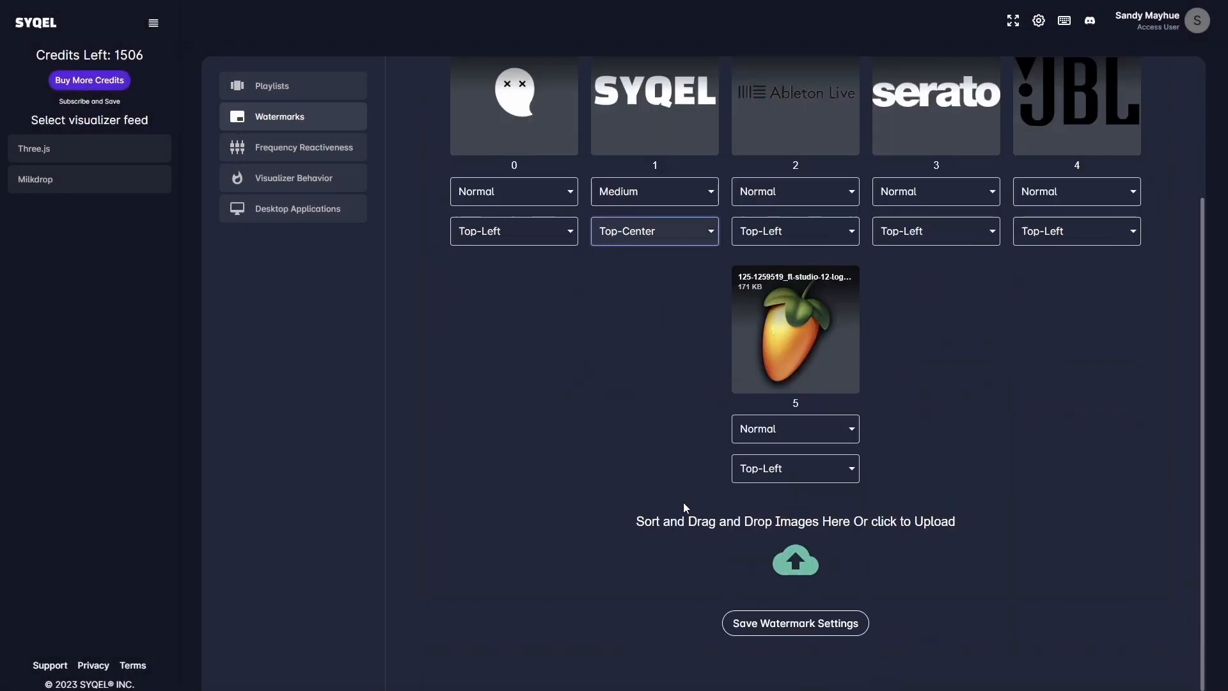
pyautogui.click(793, 622)
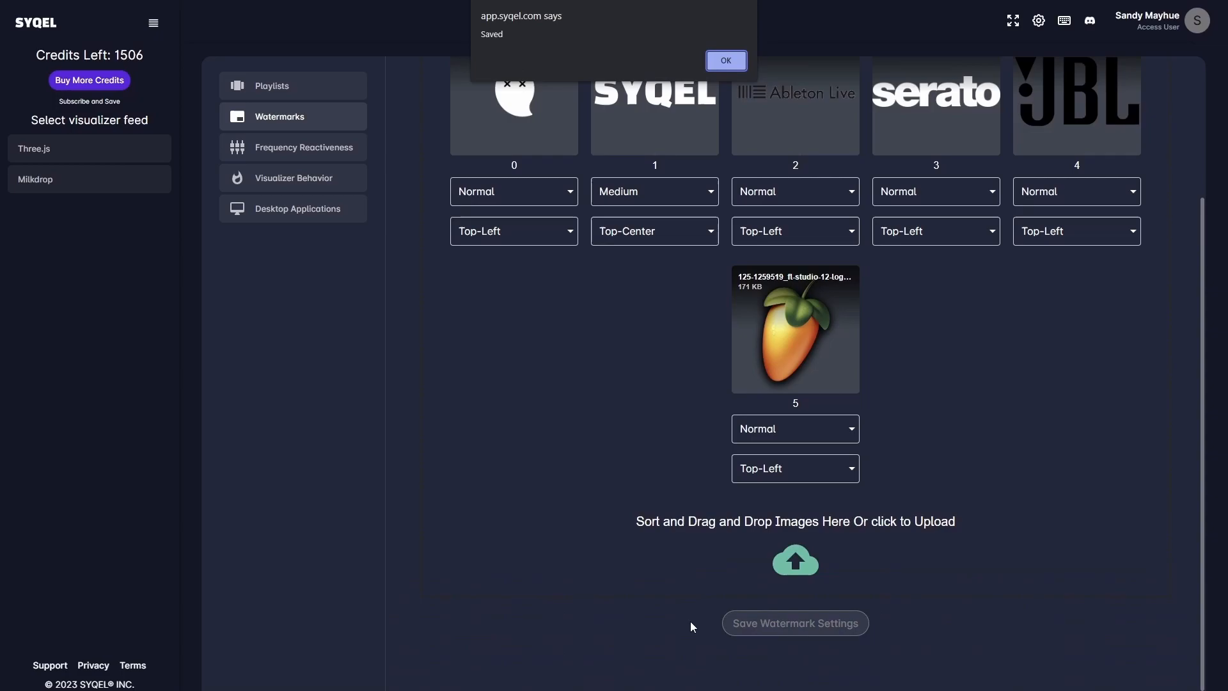
pyautogui.click(725, 60)
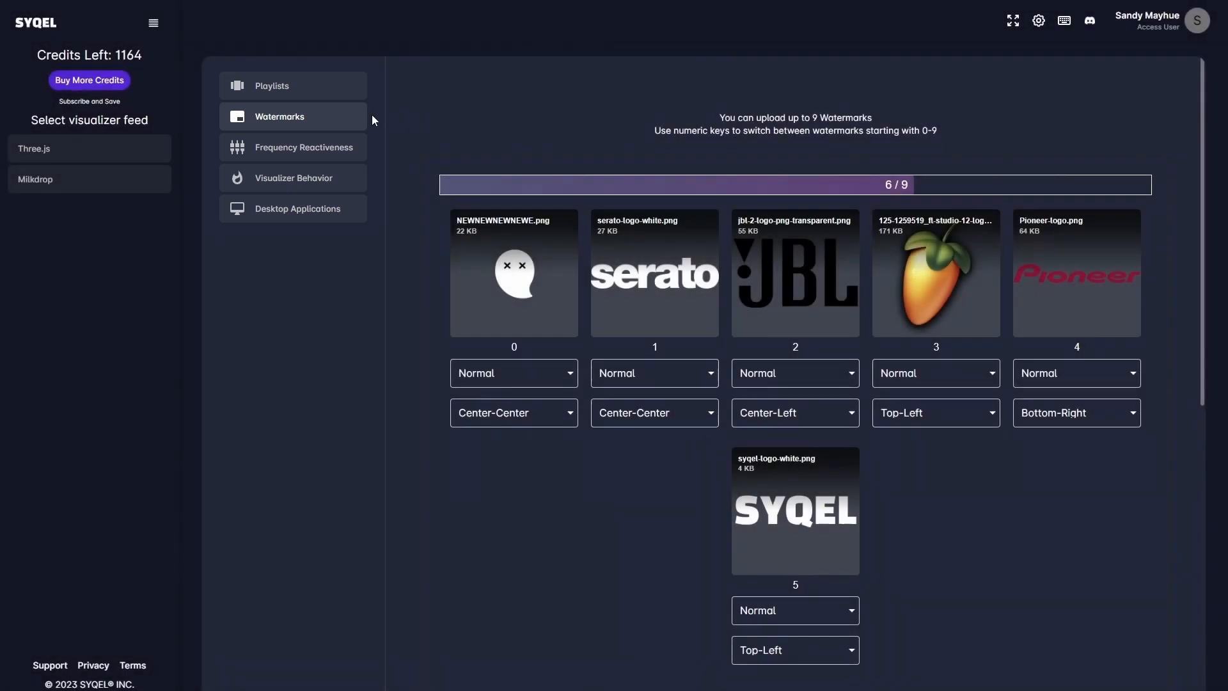
# Cut low and mid reactiveness to -10, boost high gain to 10, and play a test file
pyautogui.click(304, 147)
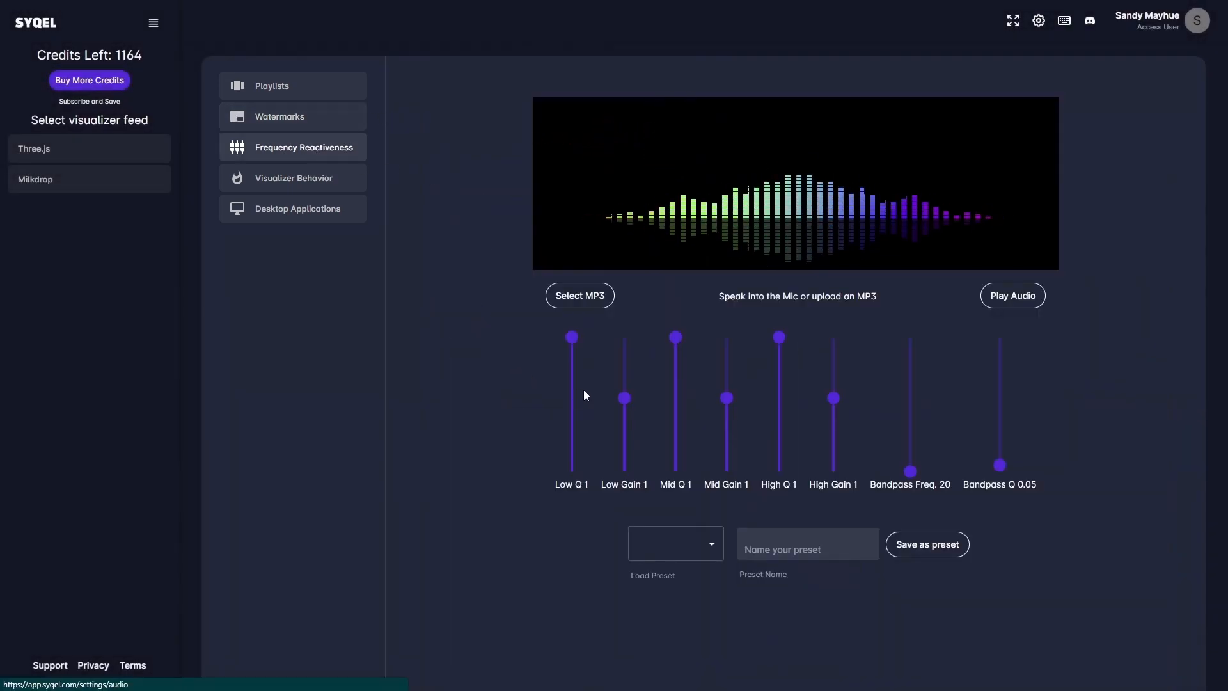
pyautogui.moveTo(624, 397); pyautogui.dragTo(624, 397)
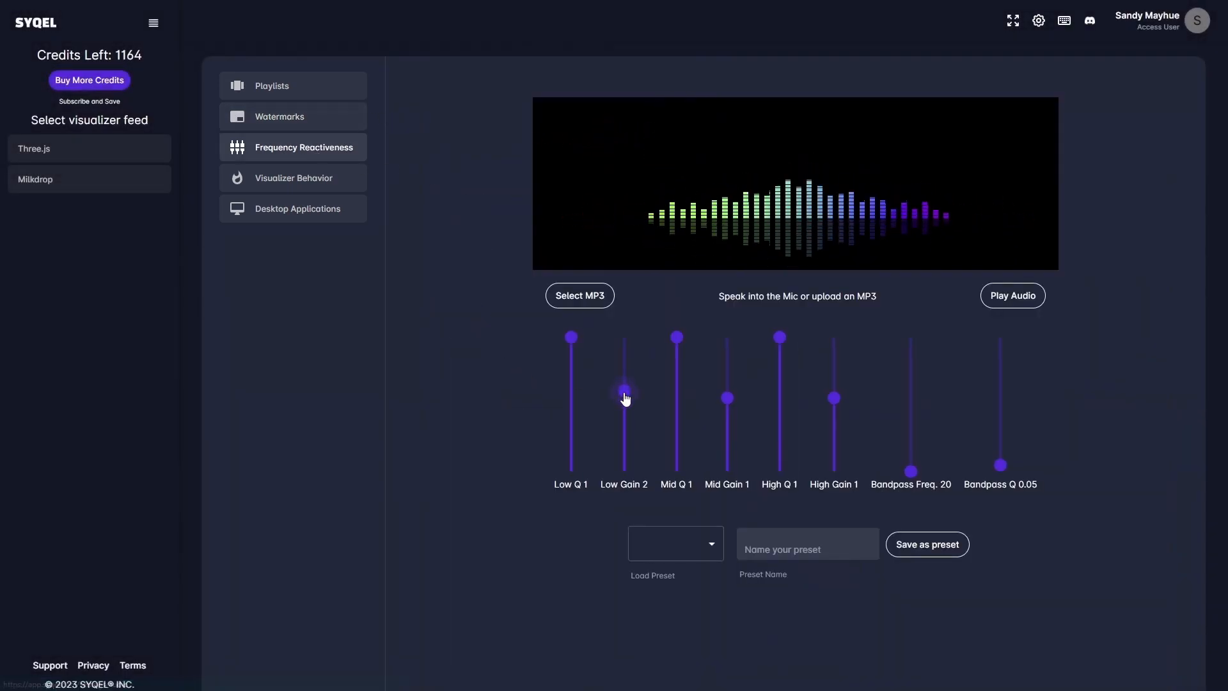
pyautogui.moveTo(624, 395); pyautogui.dragTo(624, 471)
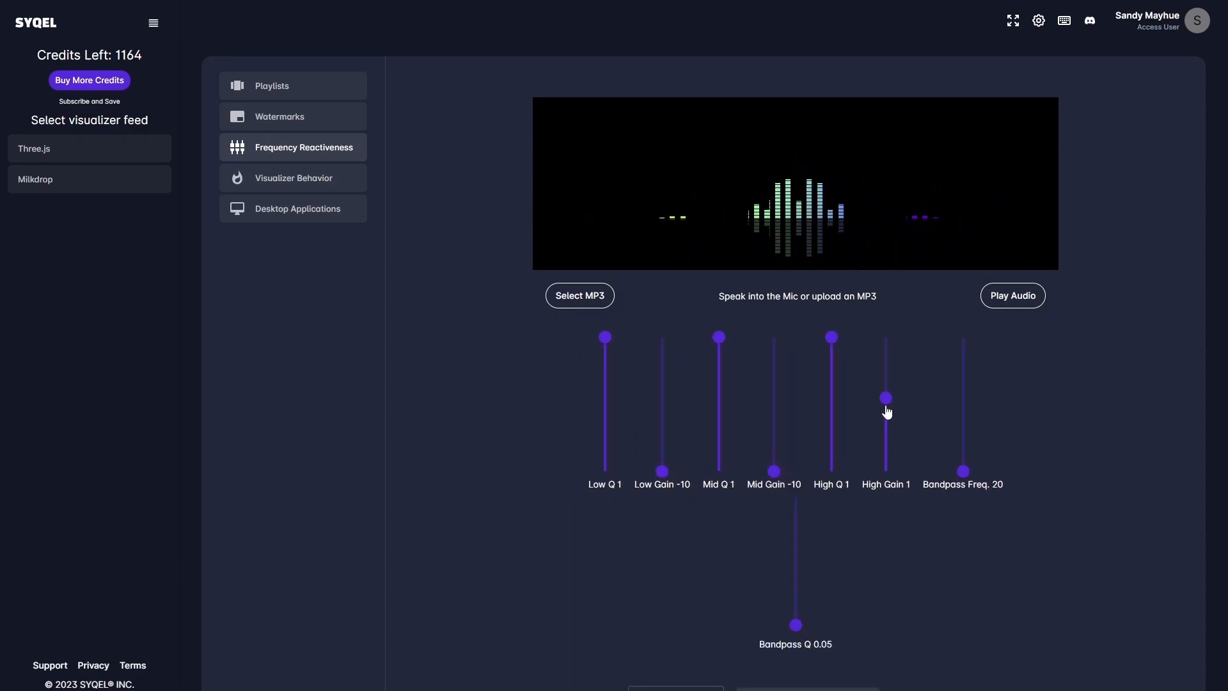
pyautogui.click(579, 295)
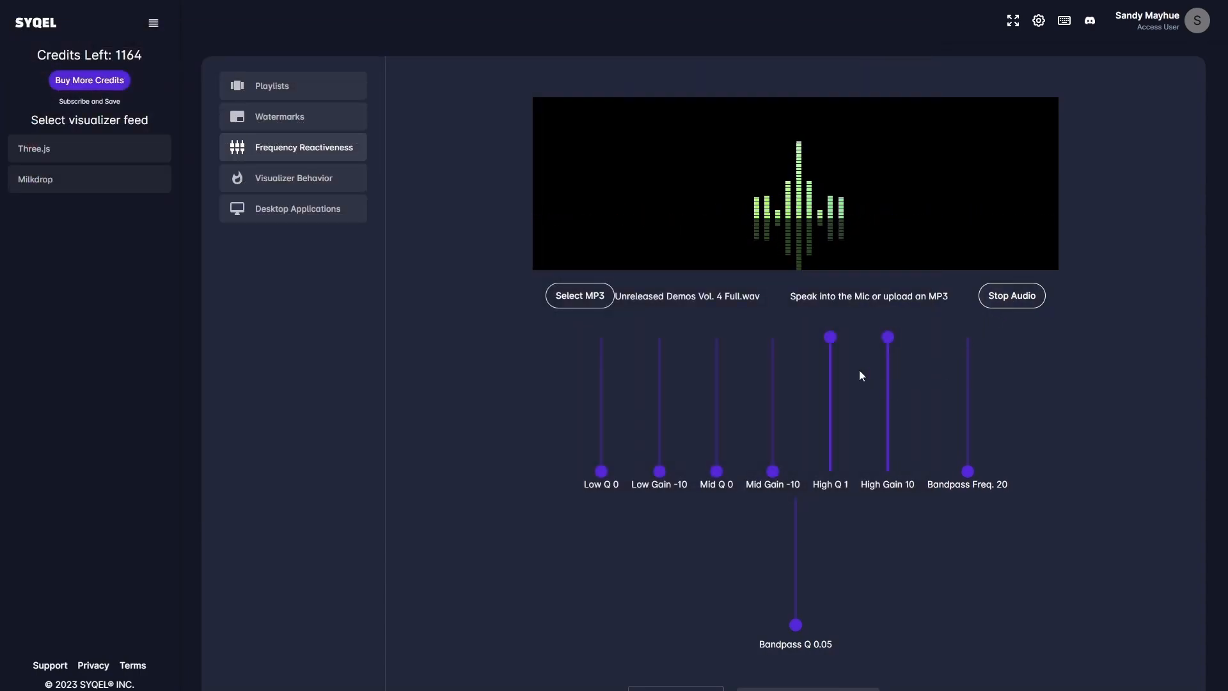
pyautogui.moveTo(887, 338); pyautogui.dragTo(887, 472)
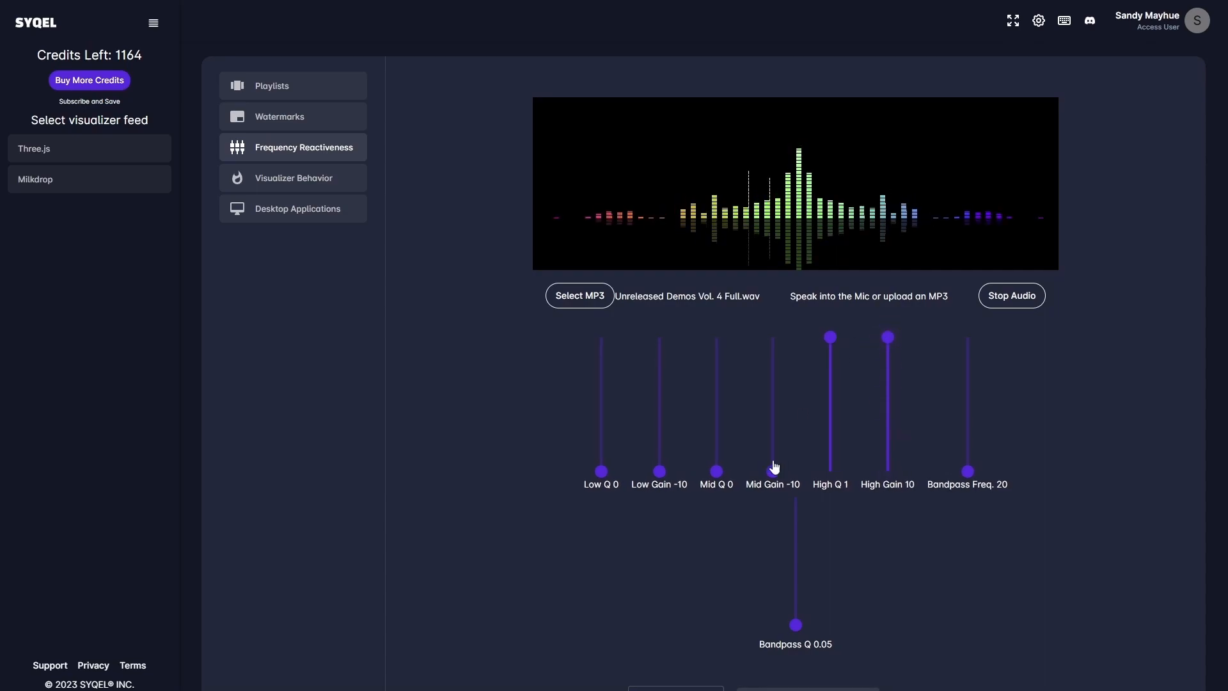
pyautogui.click(1011, 296)
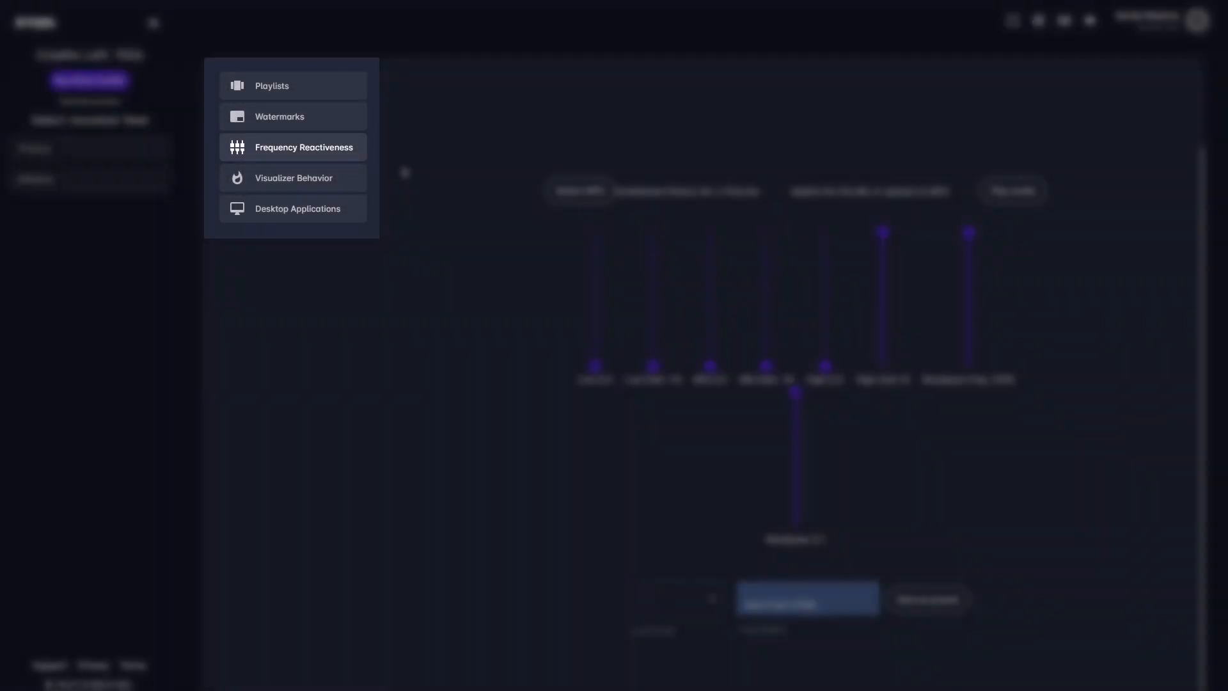
# Show the Visualizer Behavior settings: 60 FPS, 10-second visuals, 2-second transitions
pyautogui.click(294, 178)
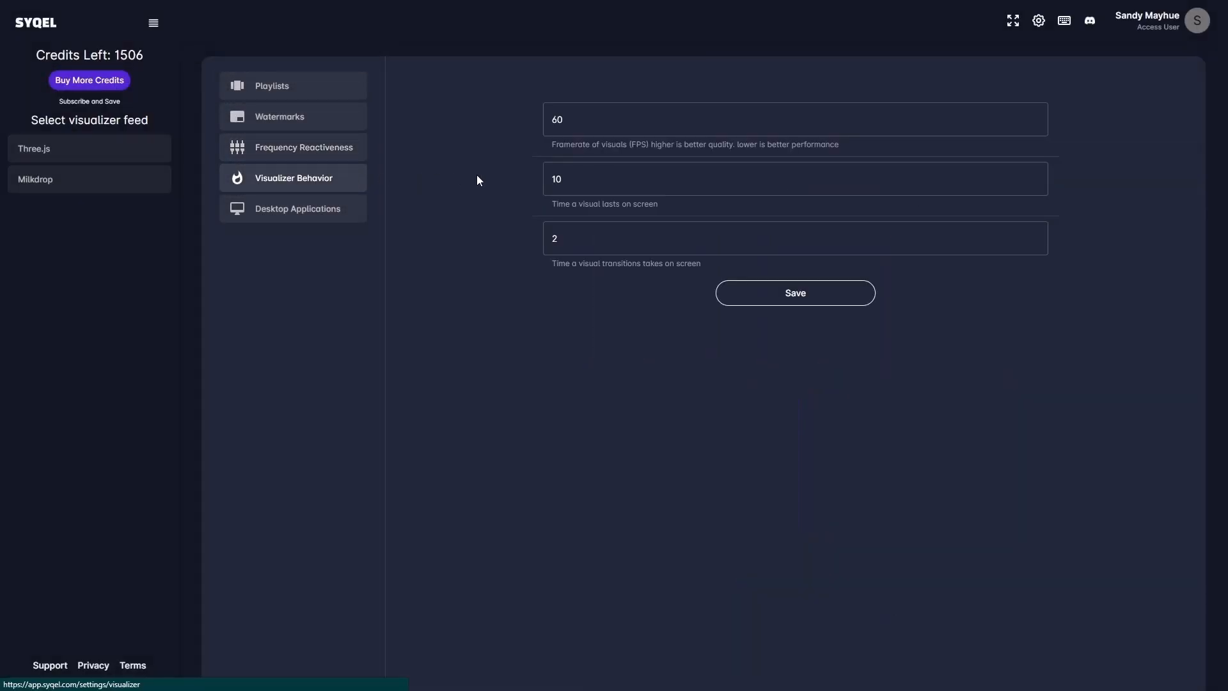
pyautogui.moveTo(484, 174)
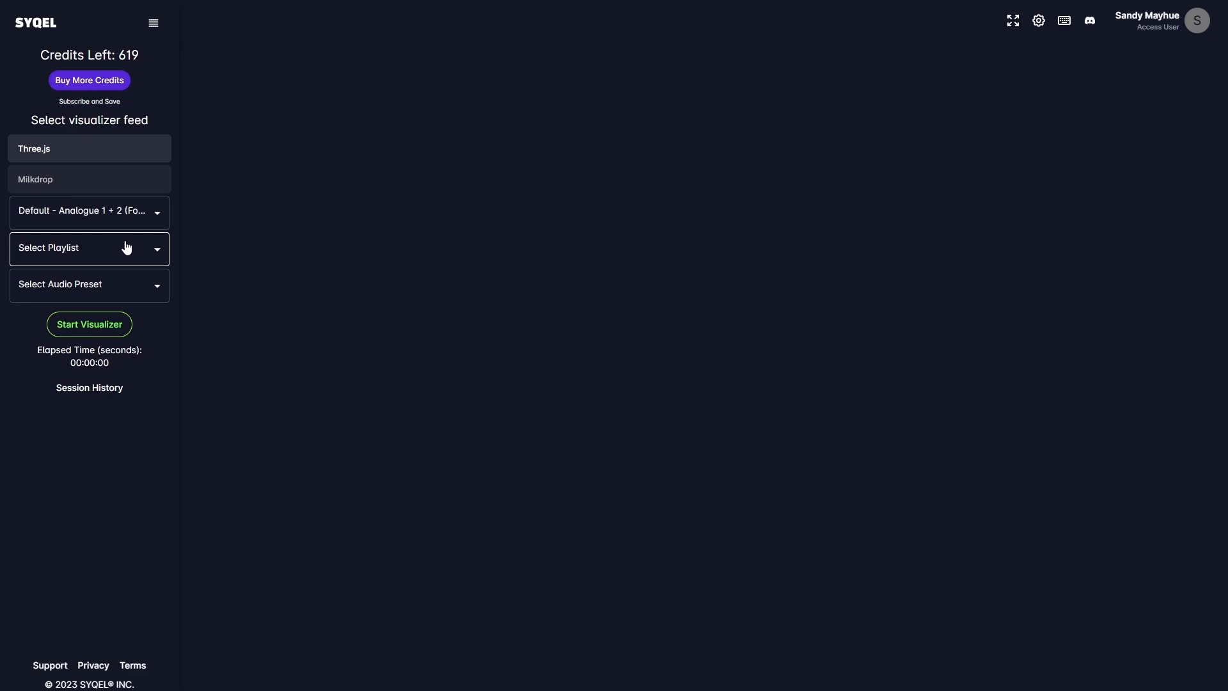
# Select the Galctic Ad playlist and start the visualizer
pyautogui.click(89, 248)
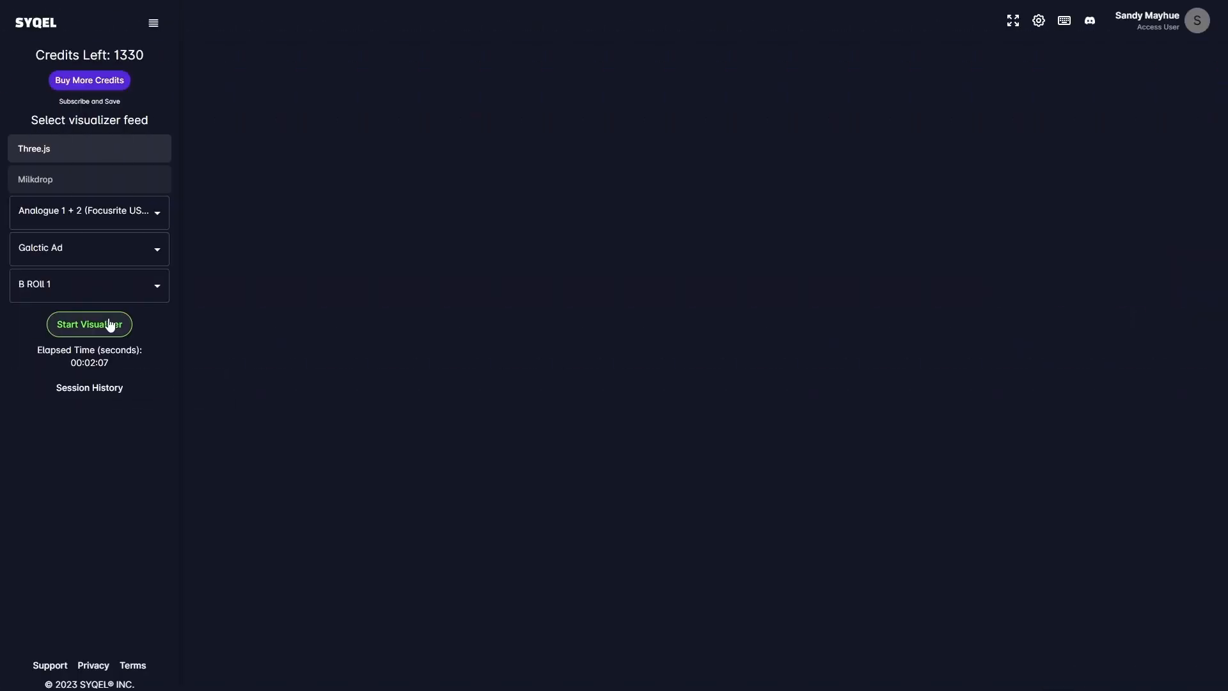
pyautogui.click(88, 324)
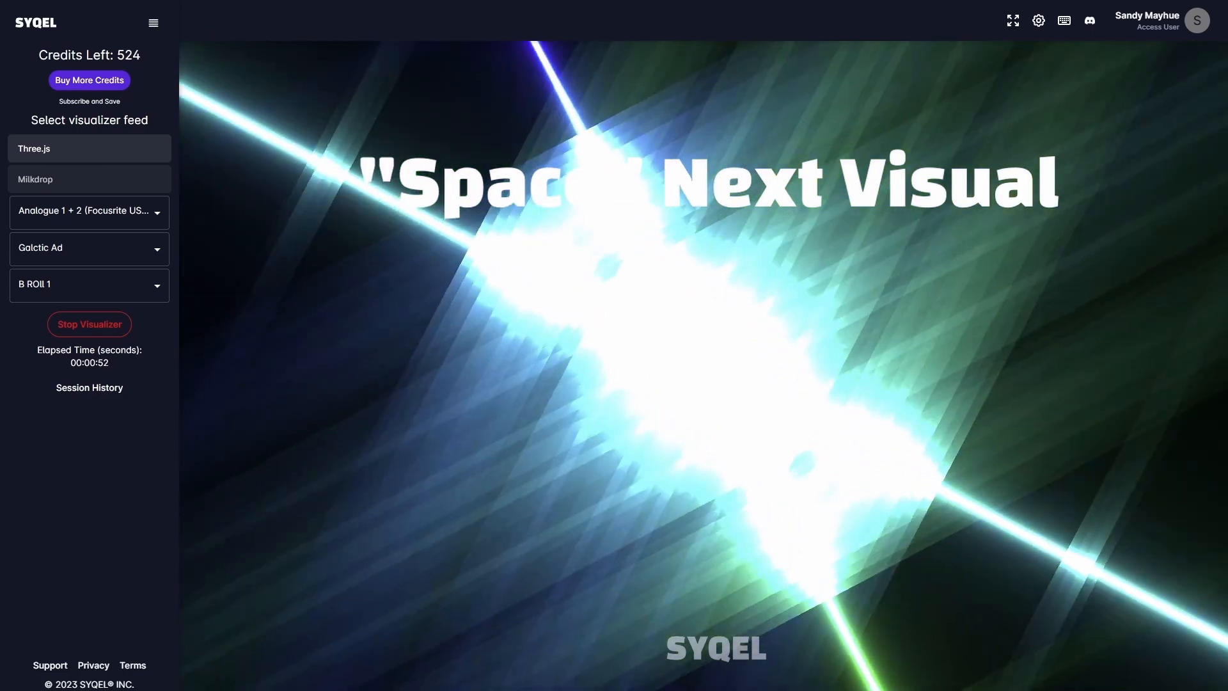
# Skip to the next visuals, then restart the visualizer with the DJ short playlist
pyautogui.press('Backspace')
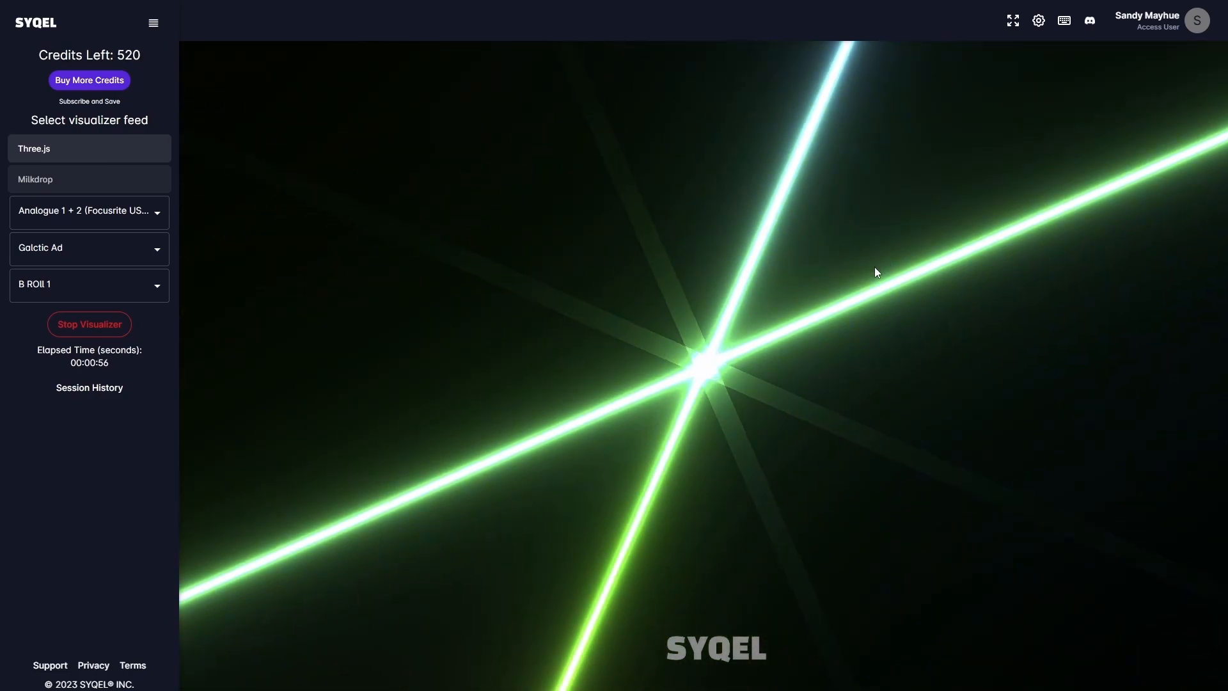
pyautogui.press('h')
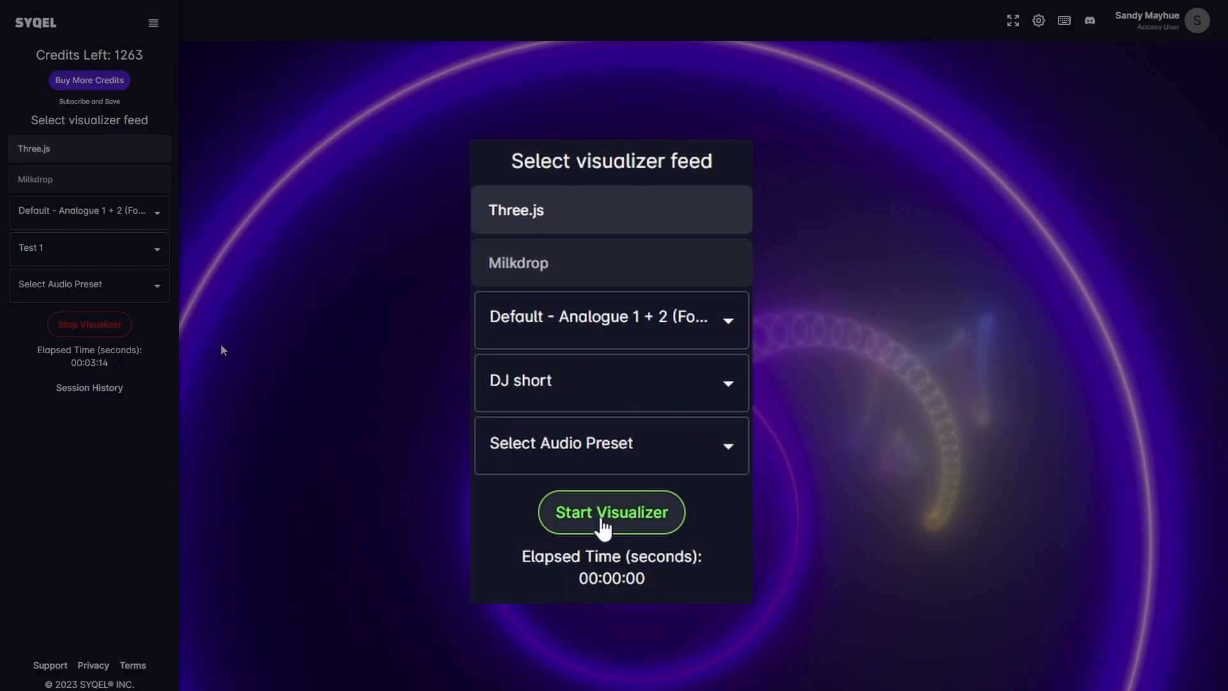
pyautogui.click(611, 512)
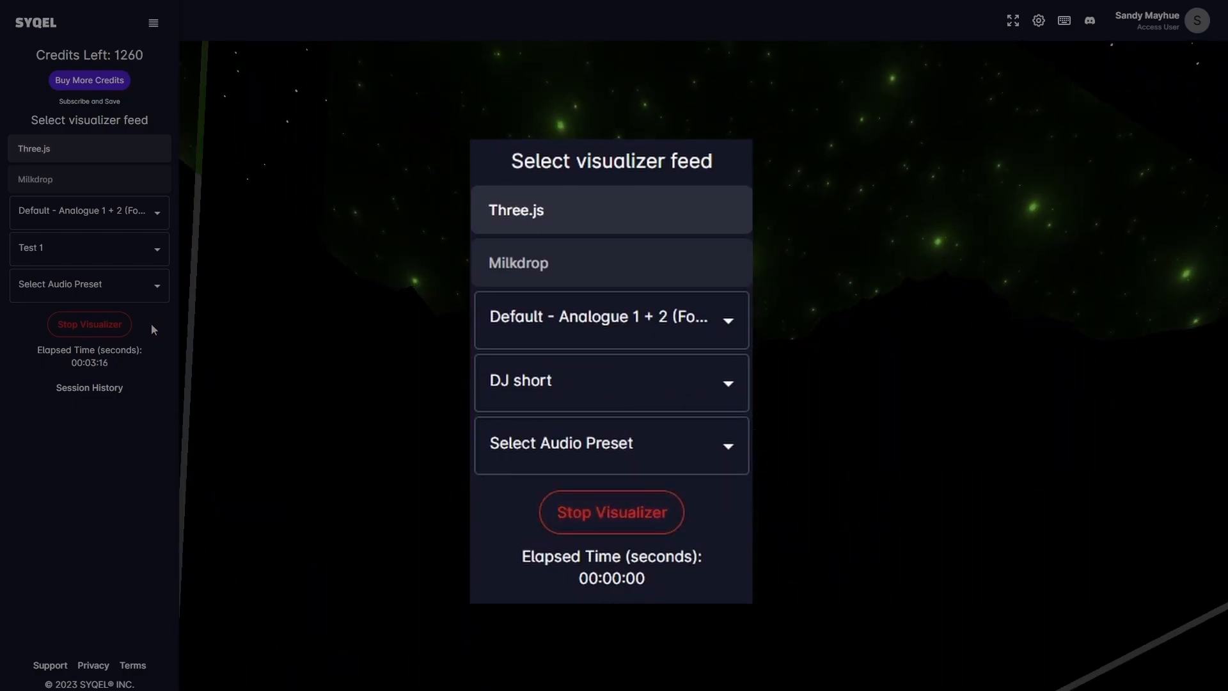